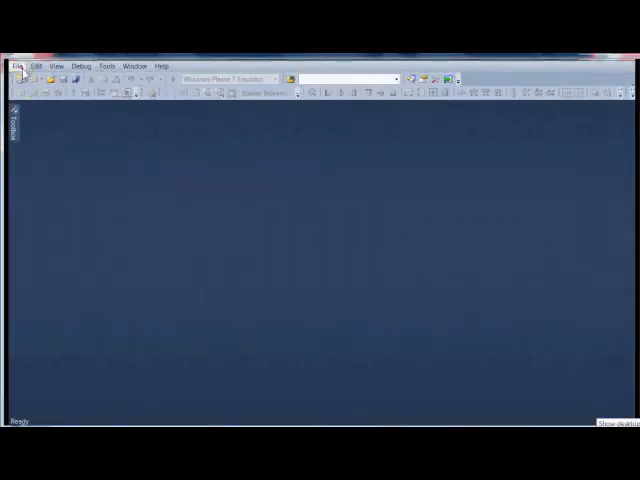
# Step: Show the File menu's recent projects and solutions list
pyautogui.click(13, 65)
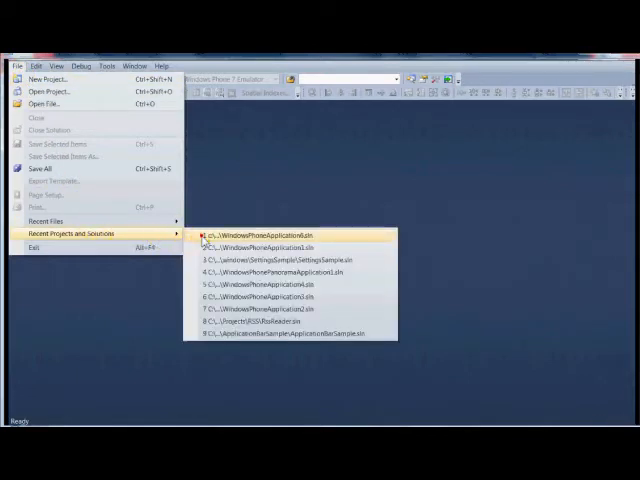
# Step: Load WindowsPhoneApplication6.sln and select the page title in the designer
pyautogui.click(280, 237)
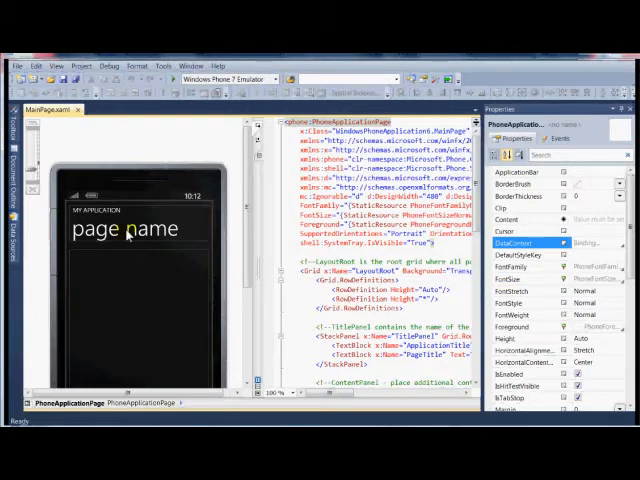
pyautogui.click(125, 229)
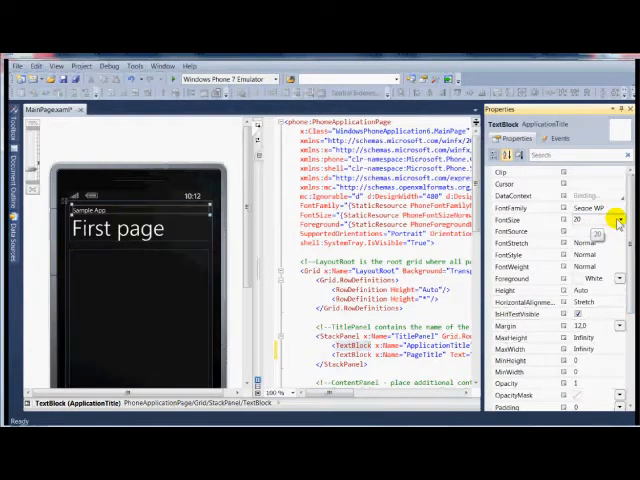
# Step: Set the ApplicationTitle's FontFamily to Tahoma in the Properties window
pyautogui.click(620, 219)
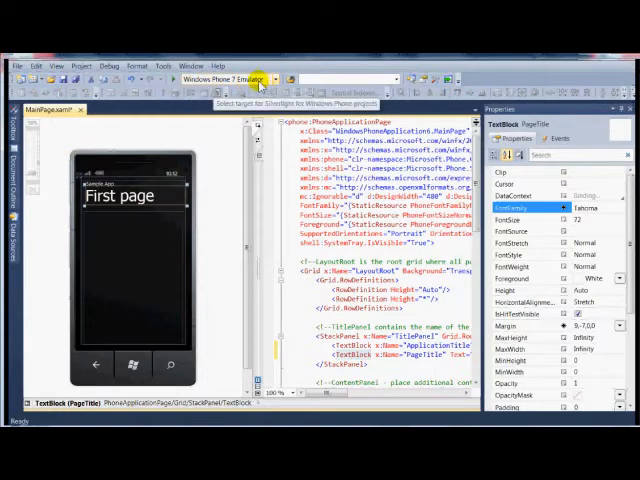
pyautogui.moveTo(170, 78)
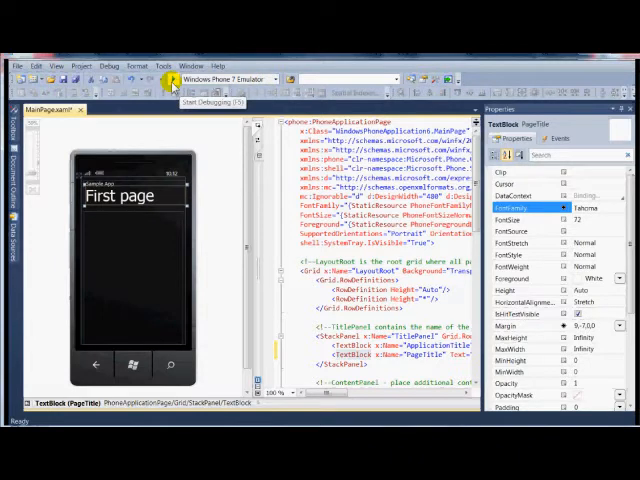
# Step: Start debugging WindowsPhoneApplication6 on the Windows Phone 7 Emulator target
pyautogui.click(168, 78)
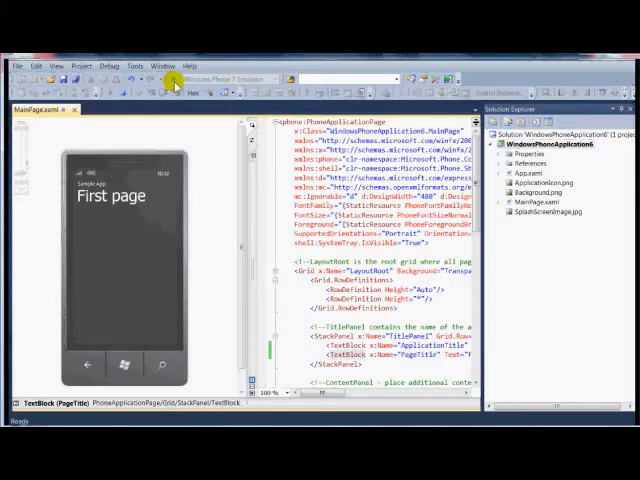
pyautogui.moveTo(190, 108)
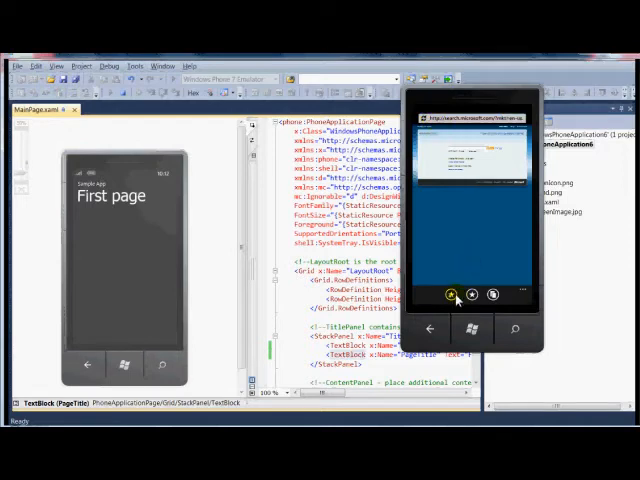
# Step: Begin adding the Search Microsoft.com page to the phone browser's favorites
pyautogui.click(457, 293)
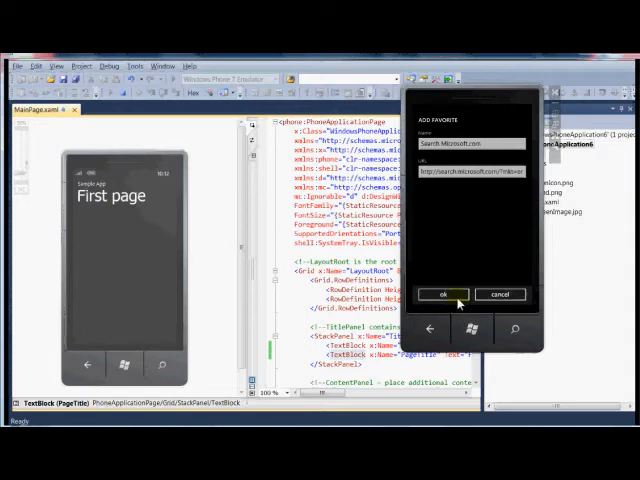
# Step: Confirm the favorite named Search Microsoft.com and return to the page
pyautogui.click(443, 294)
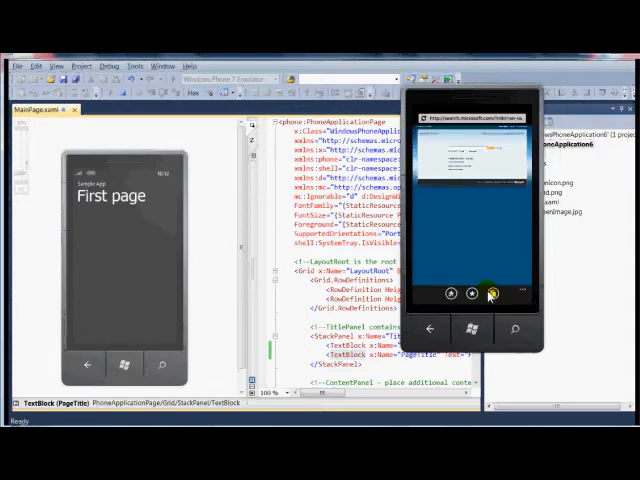